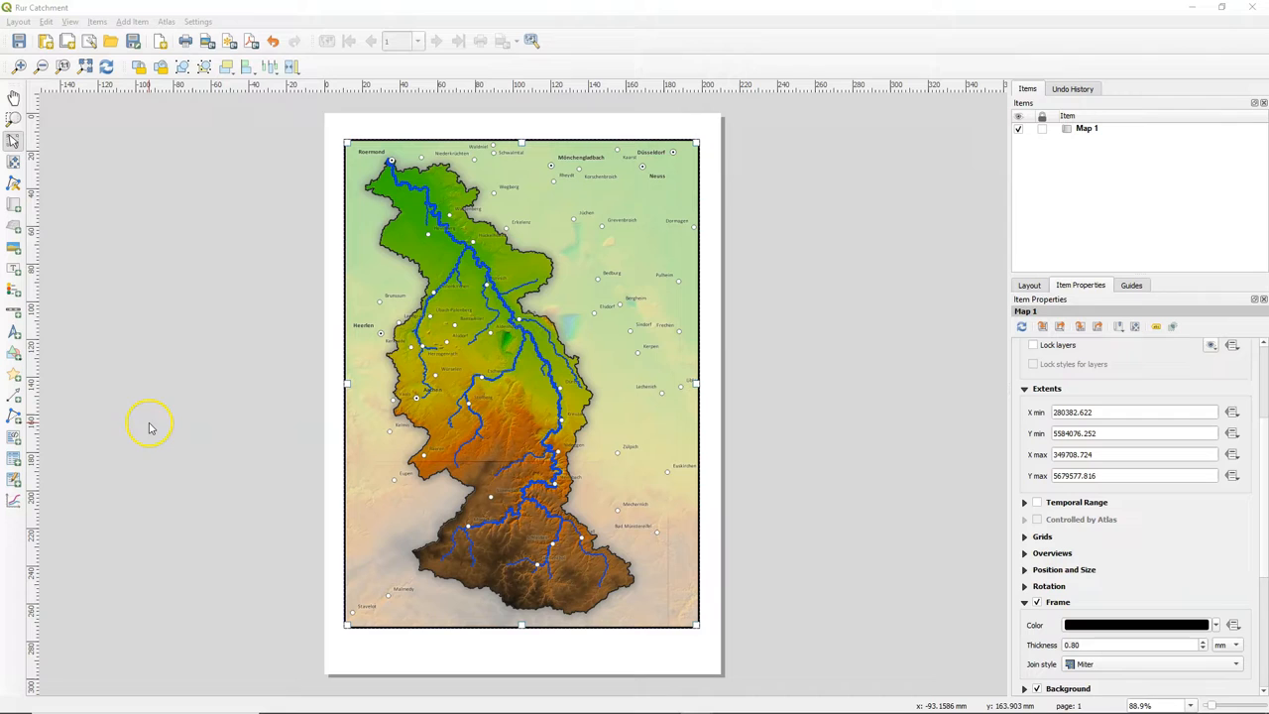
mouse_move(117, 160)
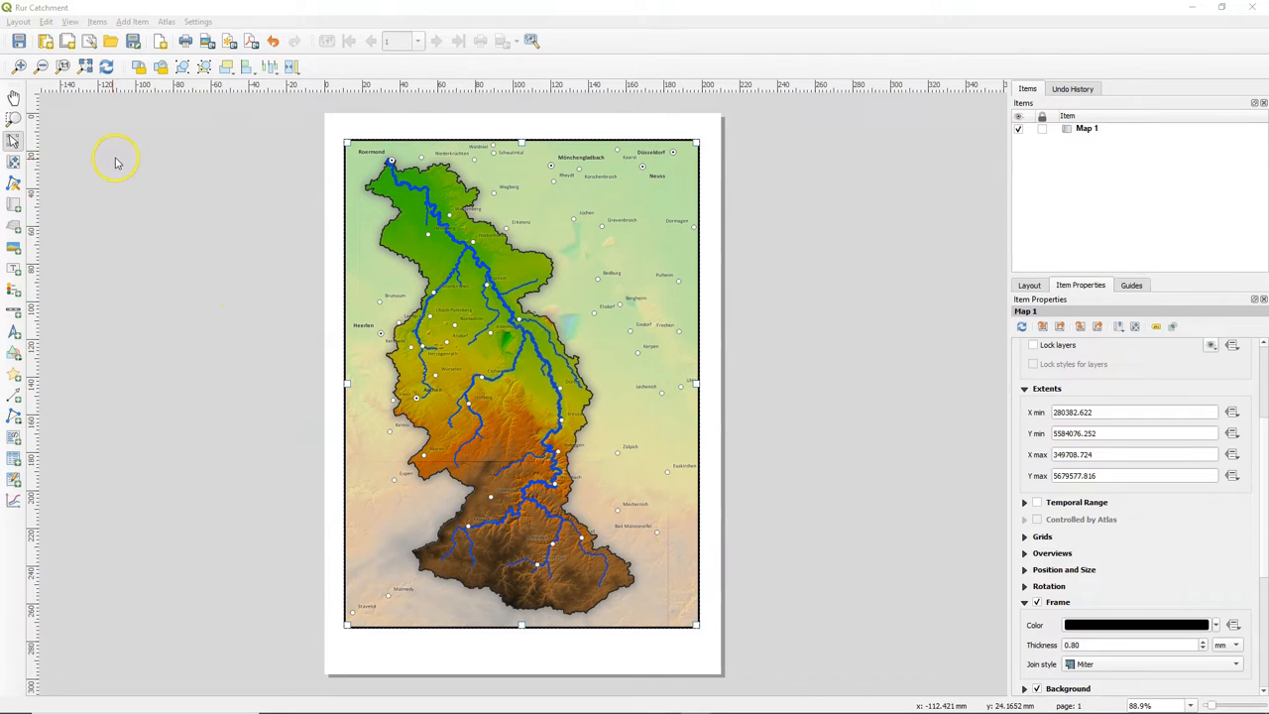
mouse_move(15, 275)
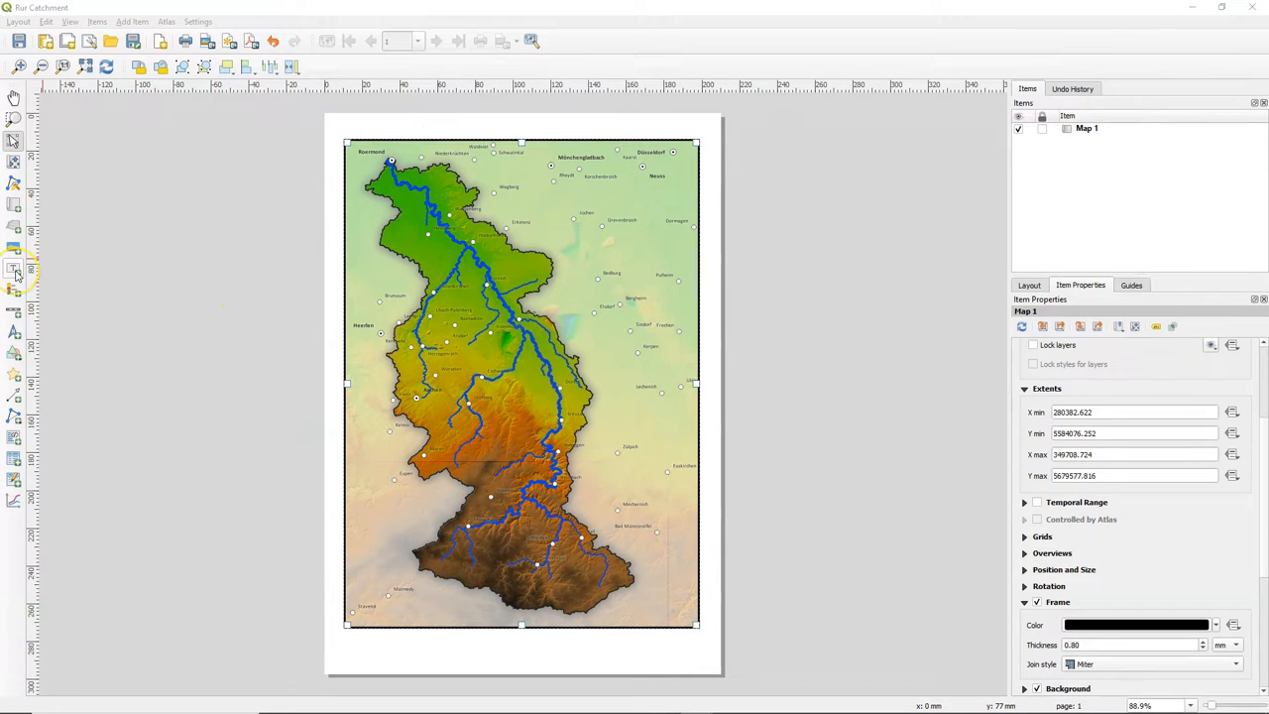
Draw a Lorem ipsum placeholder label across the top of the page above the map
triple_click(1130, 645)
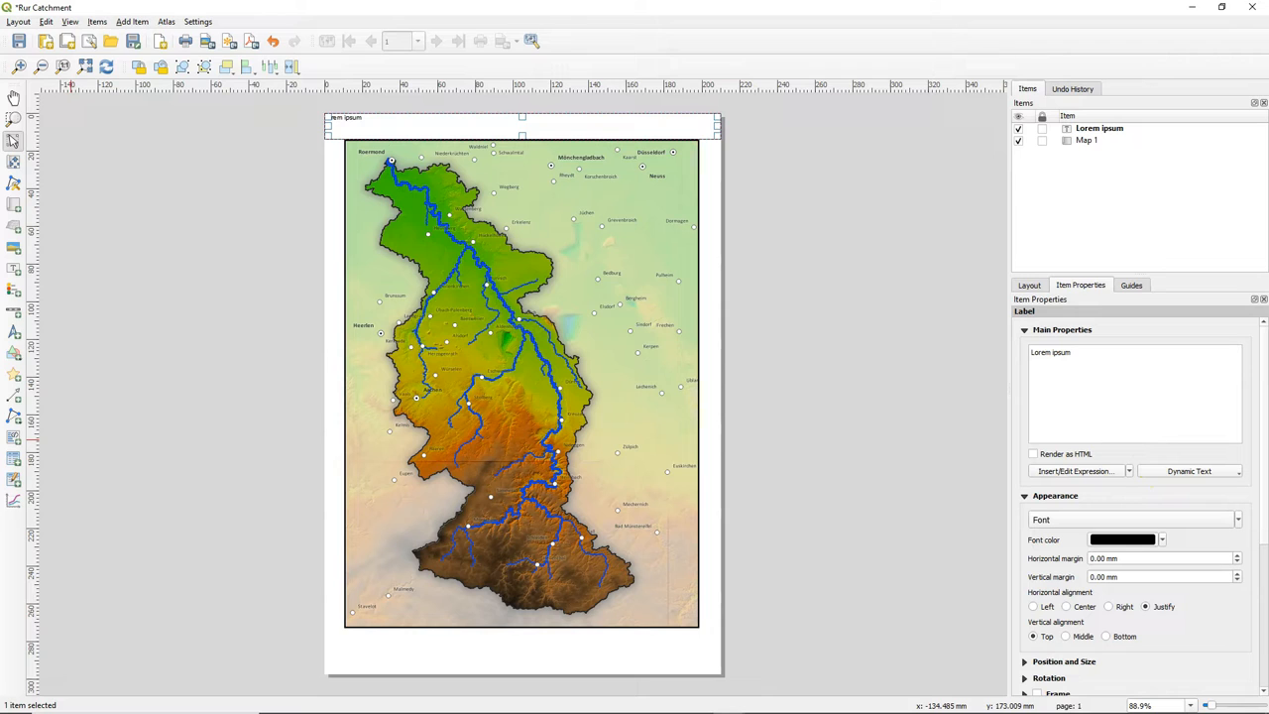
mouse_move(45, 342)
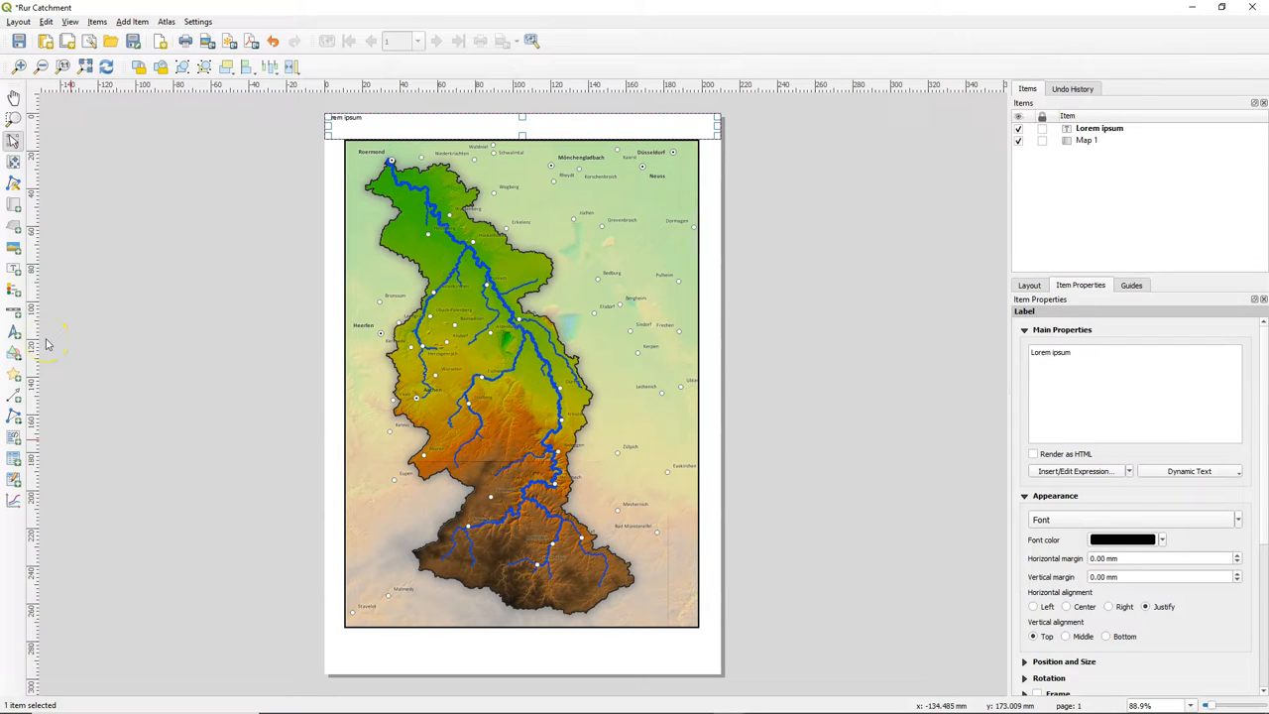
Replace the placeholder label text with 'Rur Catchment and Channels'
triple_click(1051, 352)
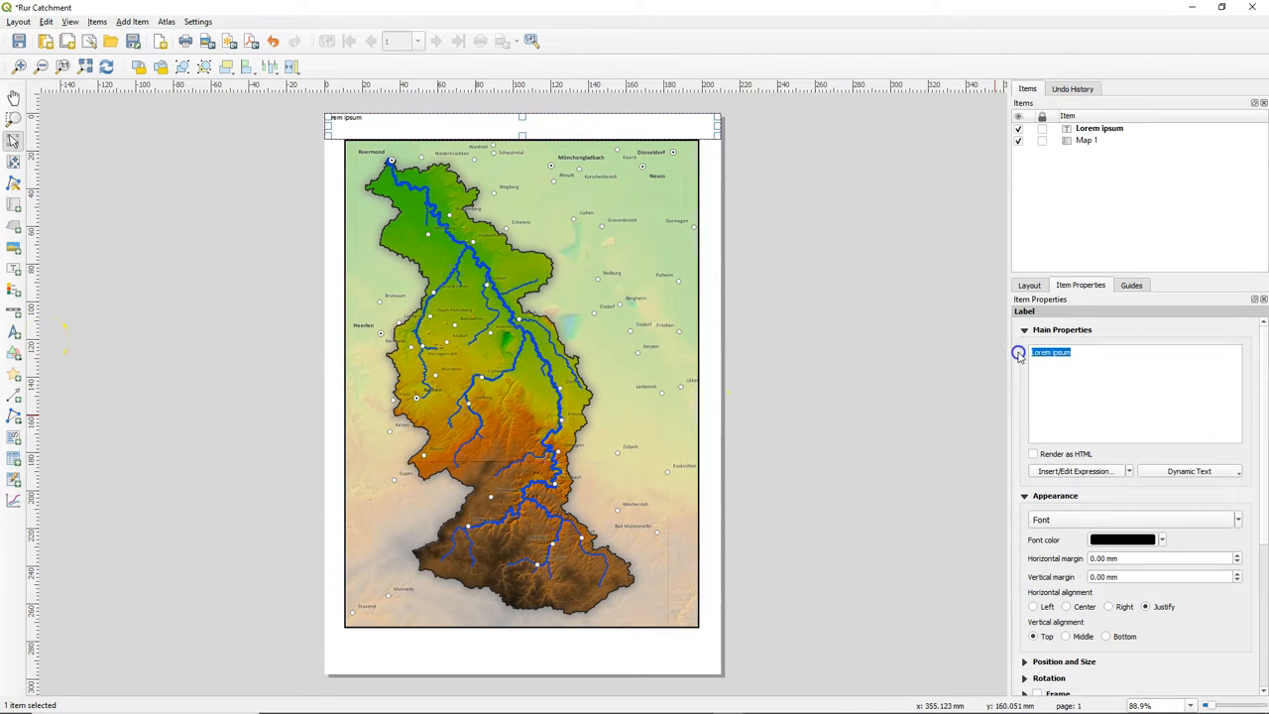
text(Rur Cat)
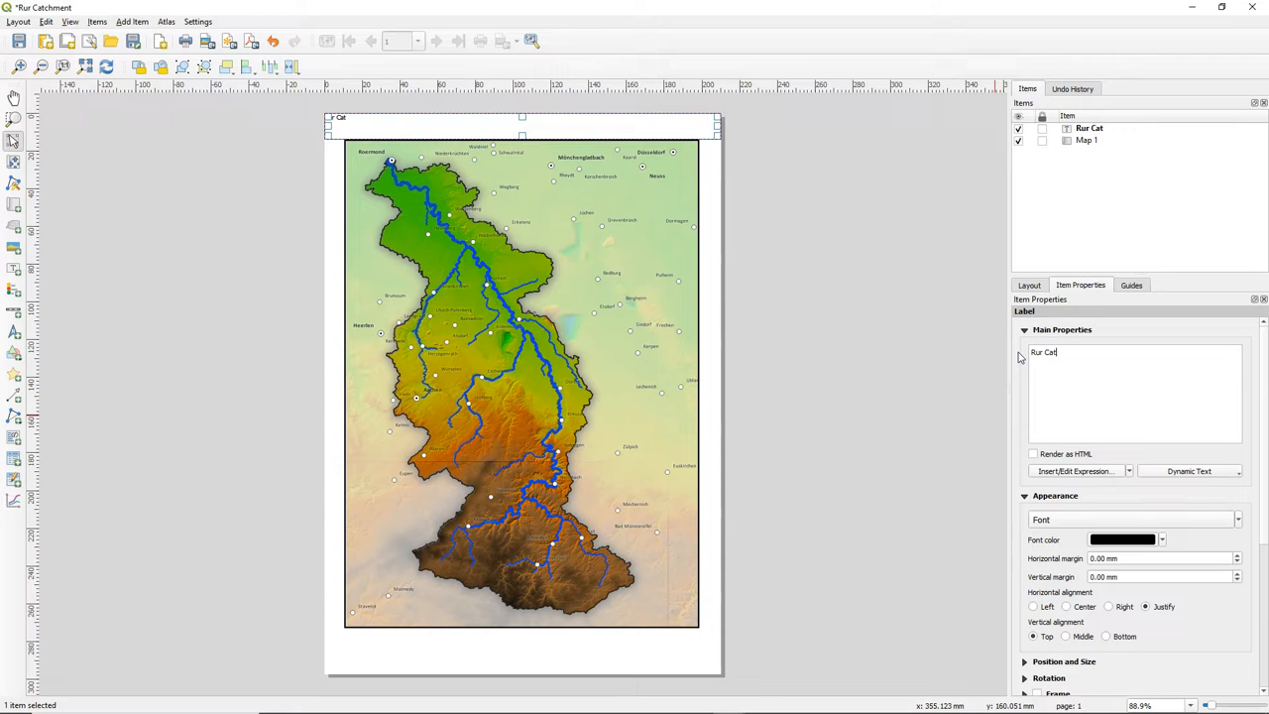
text(chment and Channels)
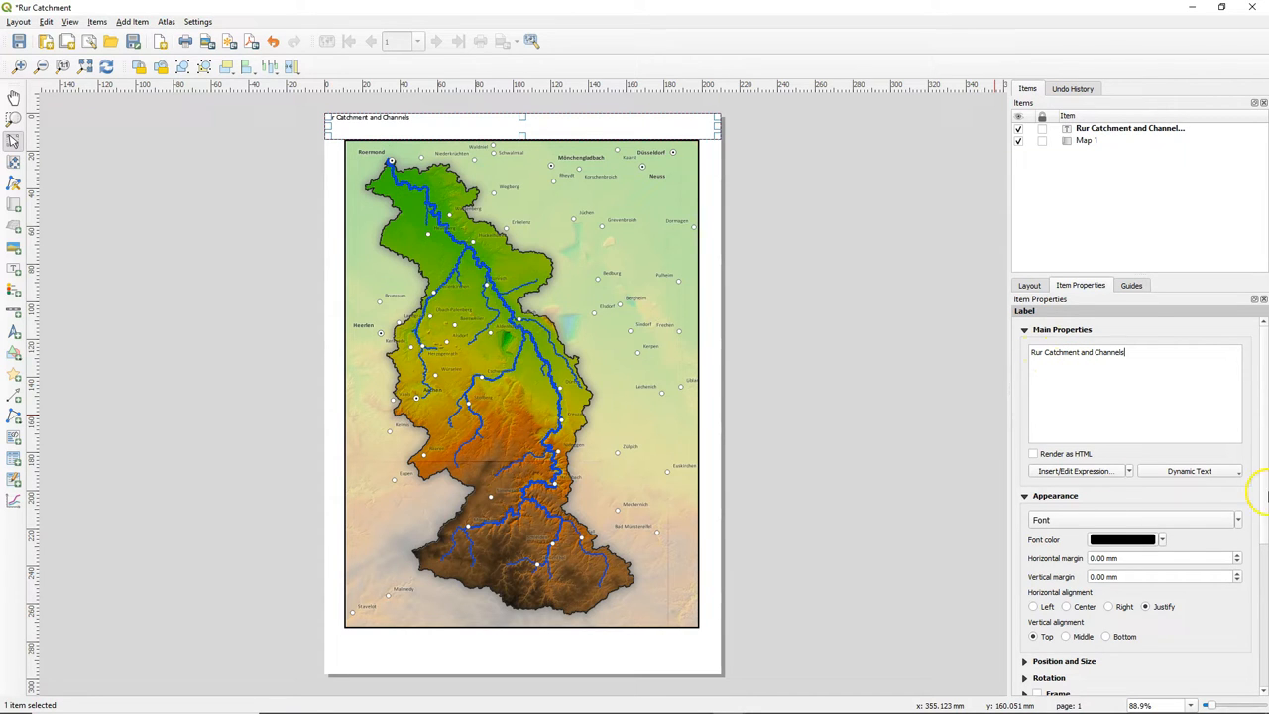
mouse_move(1076, 520)
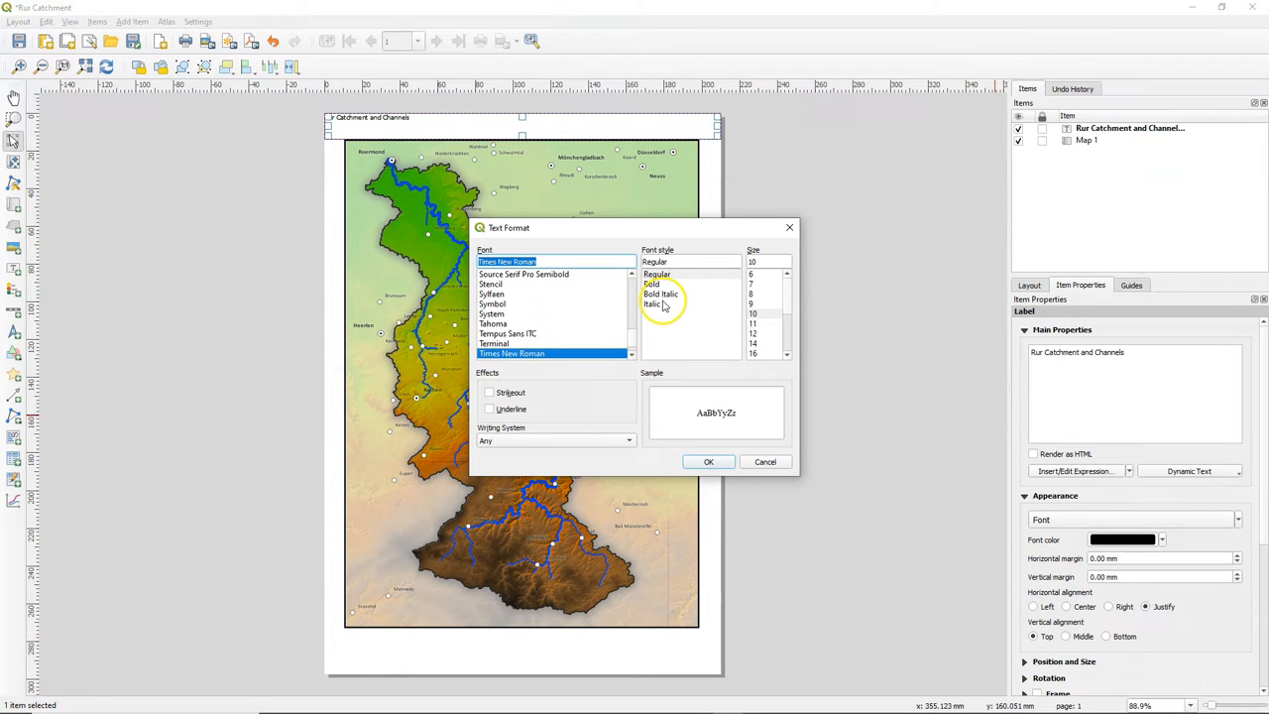
Set the title font to Times New Roman Bold, size 36
click(652, 284)
text(36)
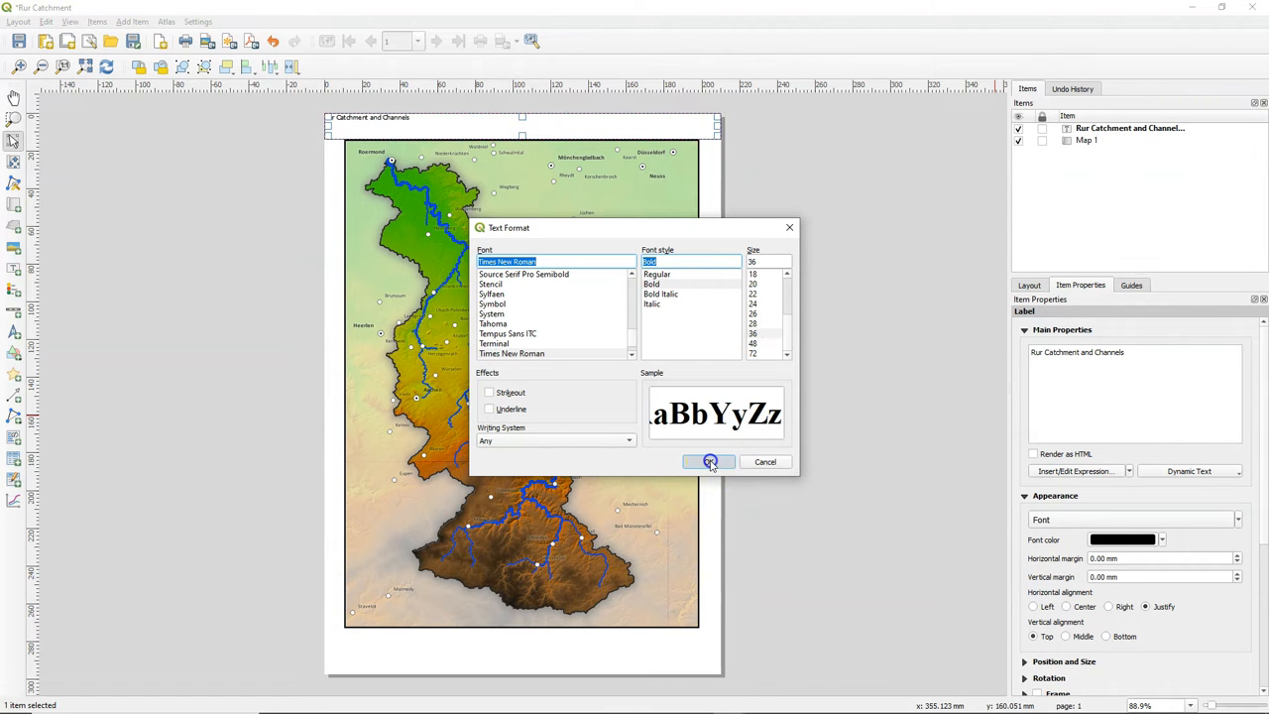
click(709, 462)
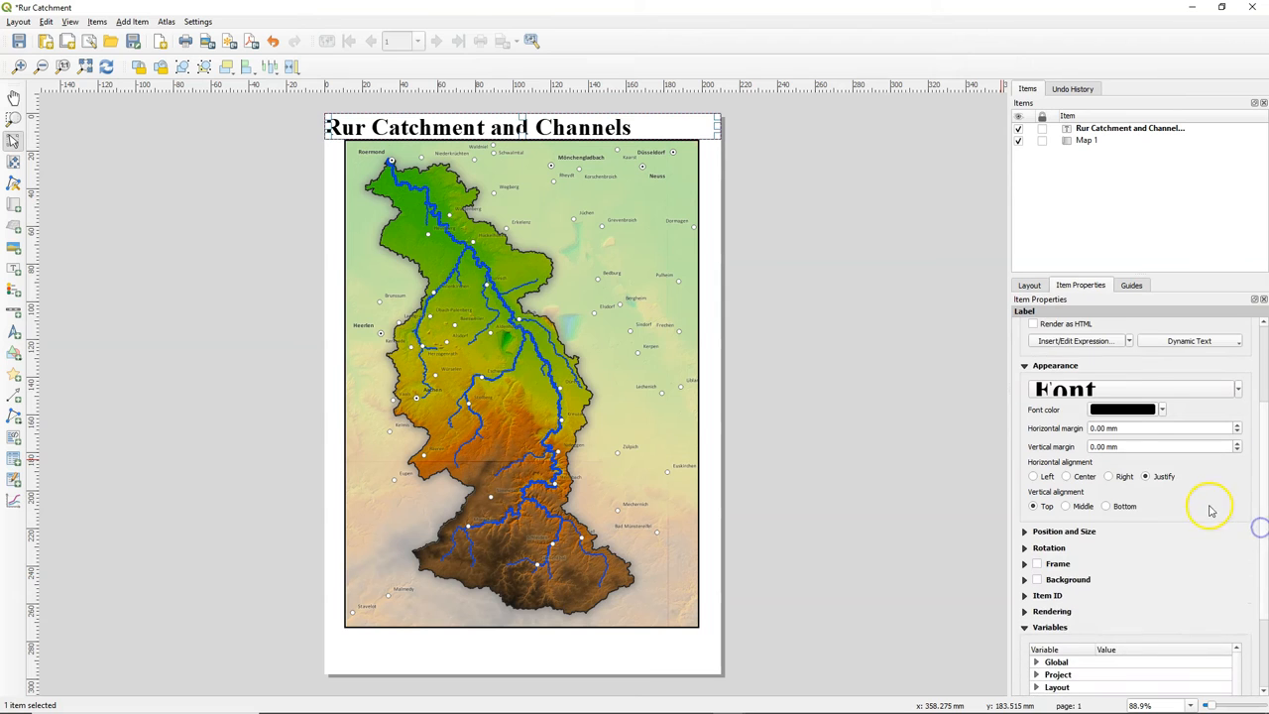
Align the title text to horizontal Center and vertical Middle
click(1066, 476)
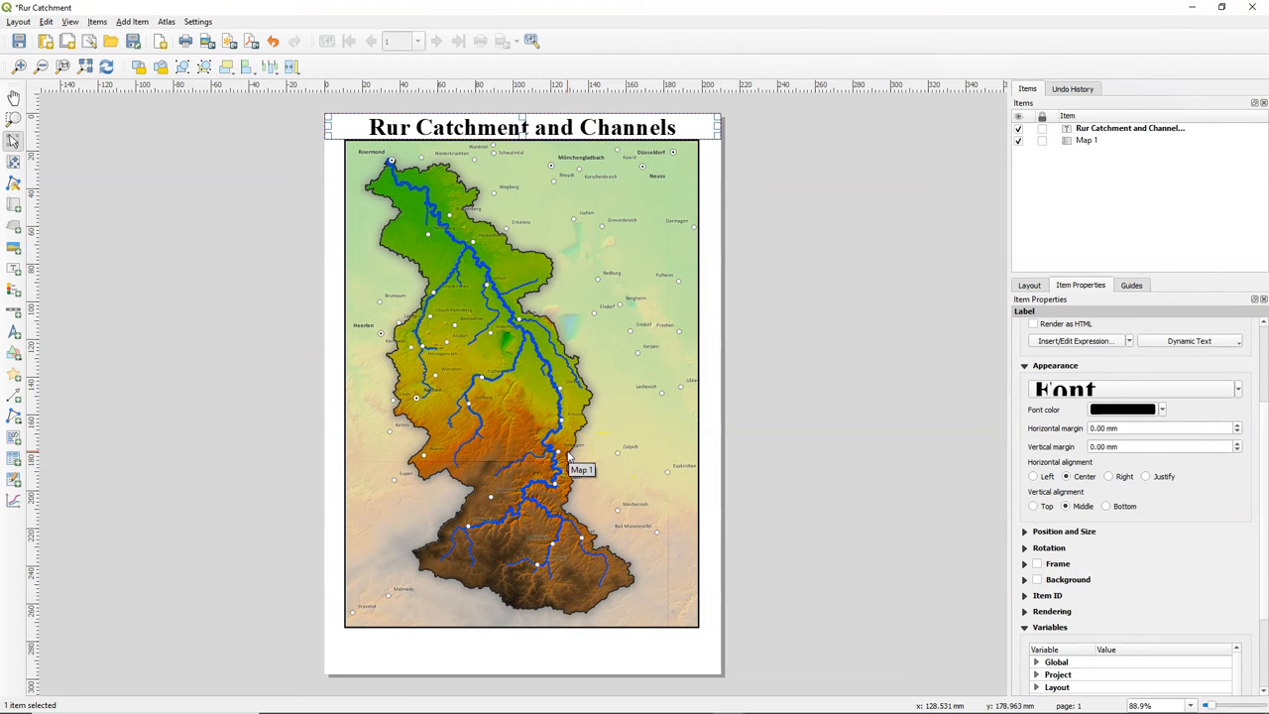
mouse_move(569, 457)
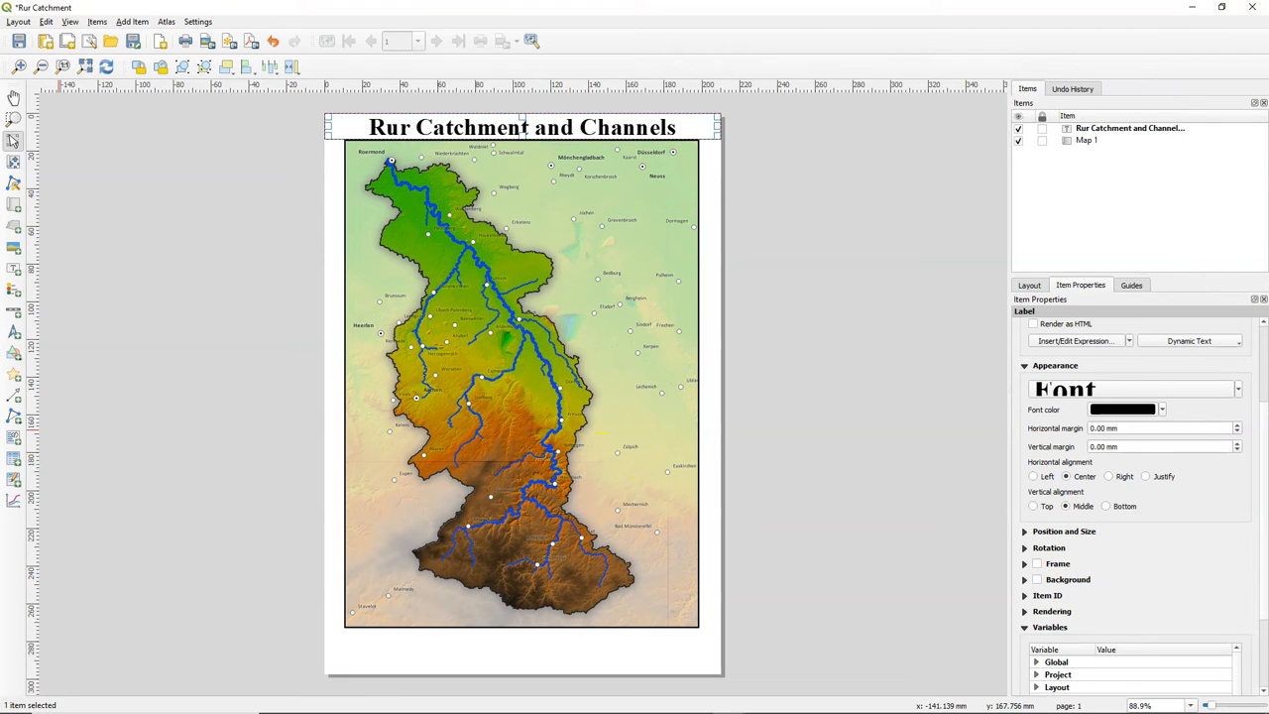